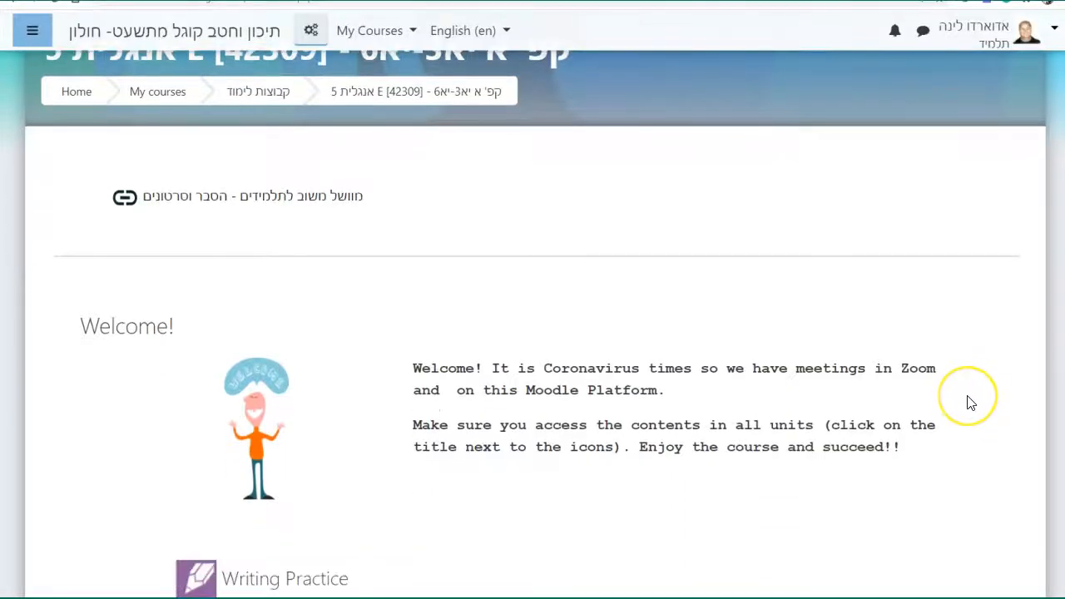
- Scroll through course 42310's Welcome block and early weekly sections
scroll("down", 3)
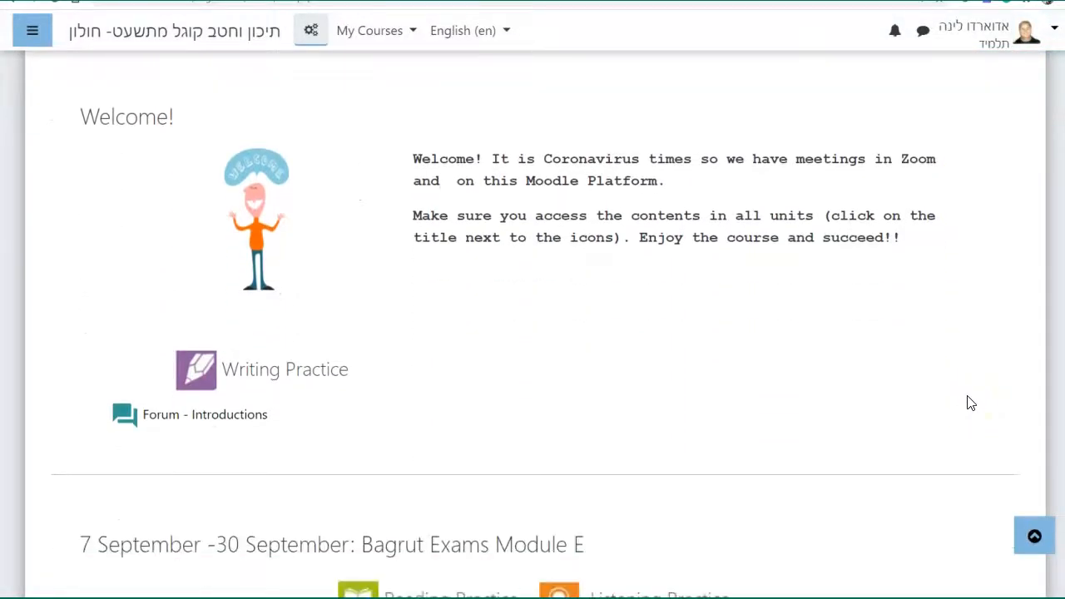
scroll("down", 3)
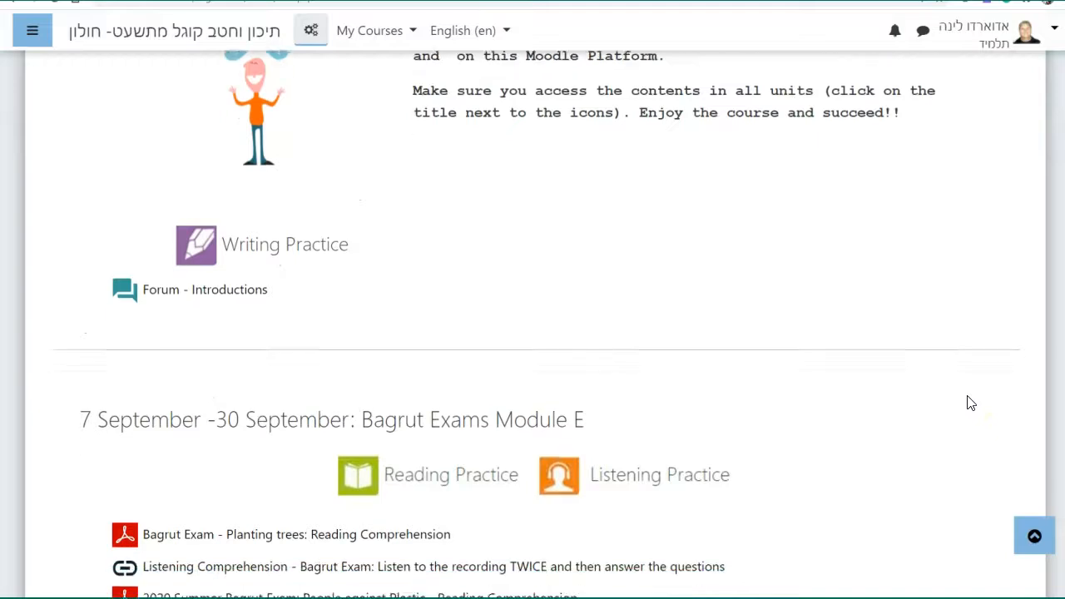
scroll("down", 3)
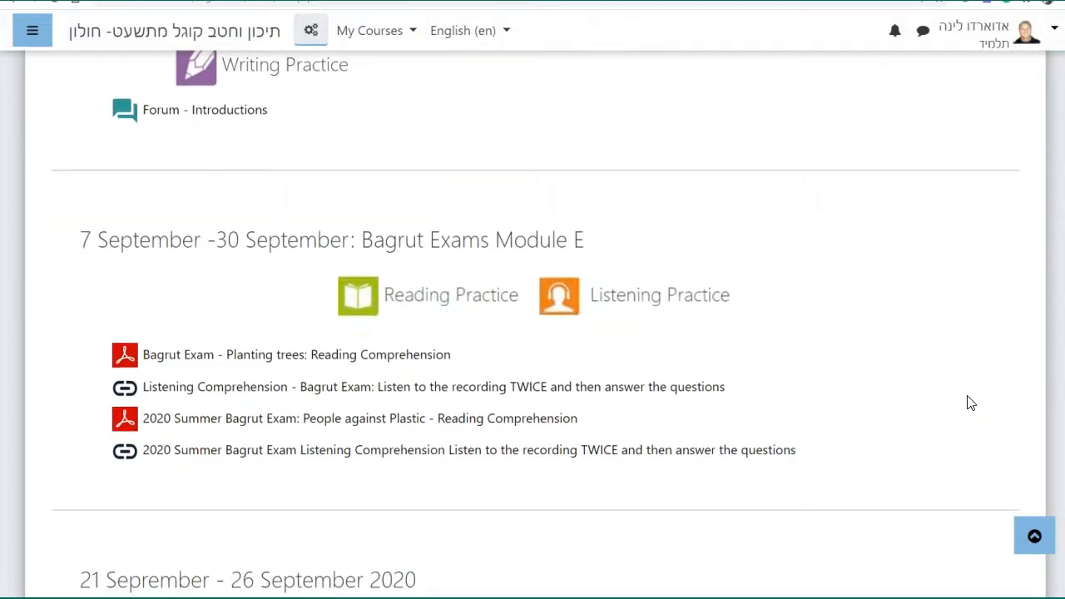
scroll("down", 3)
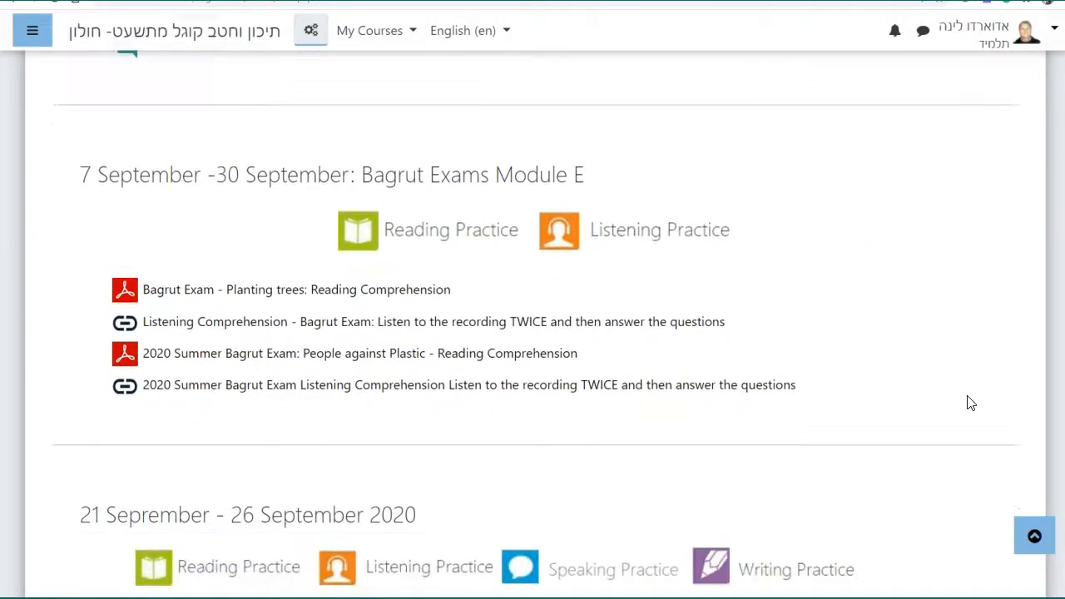
scroll("down", 3)
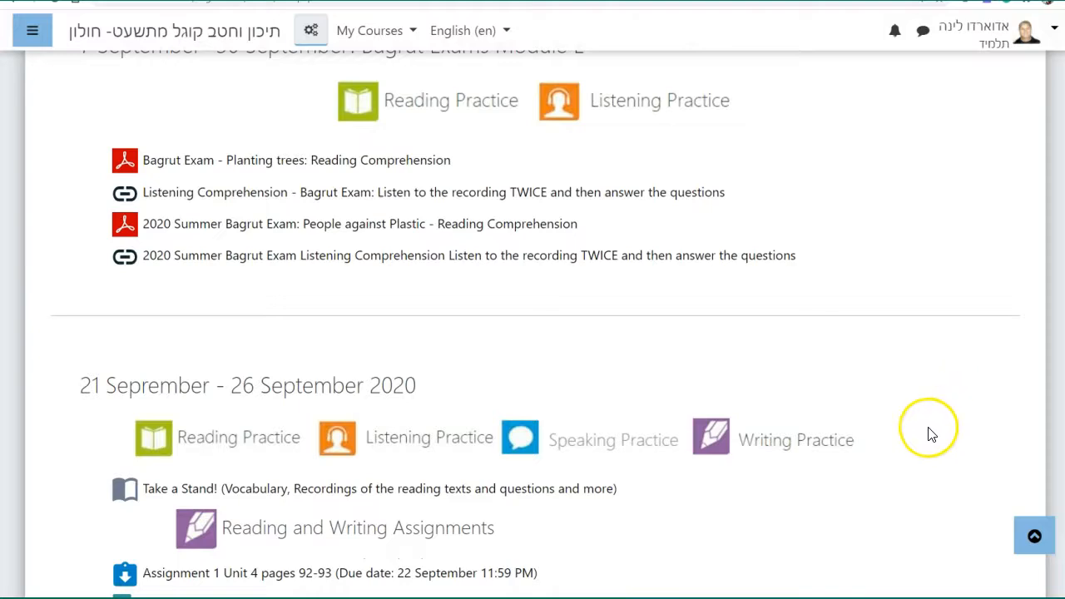
mouse_move(897, 456)
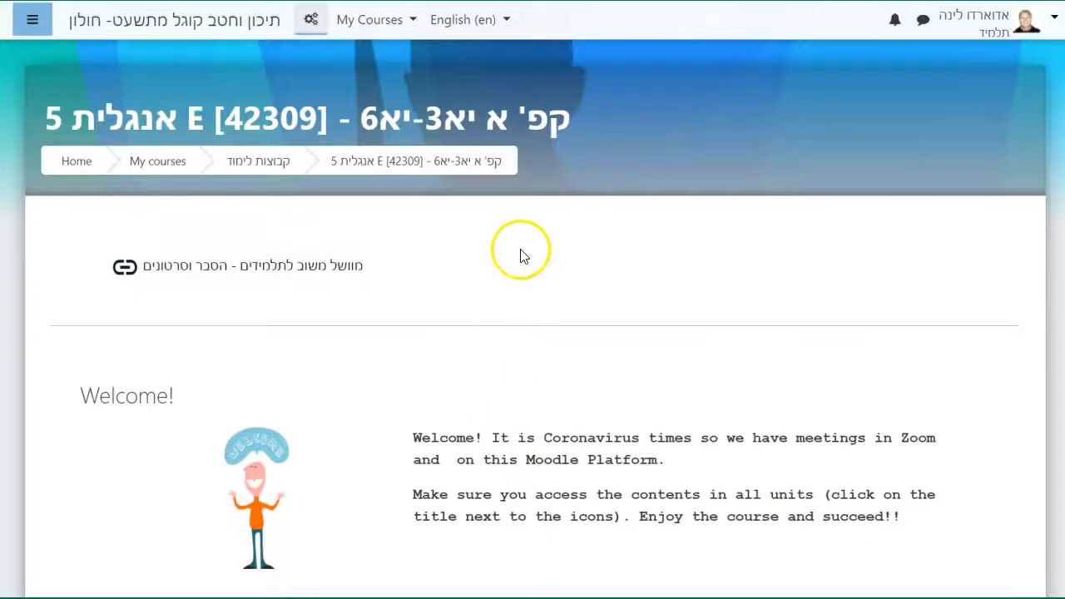
mouse_move(68, 87)
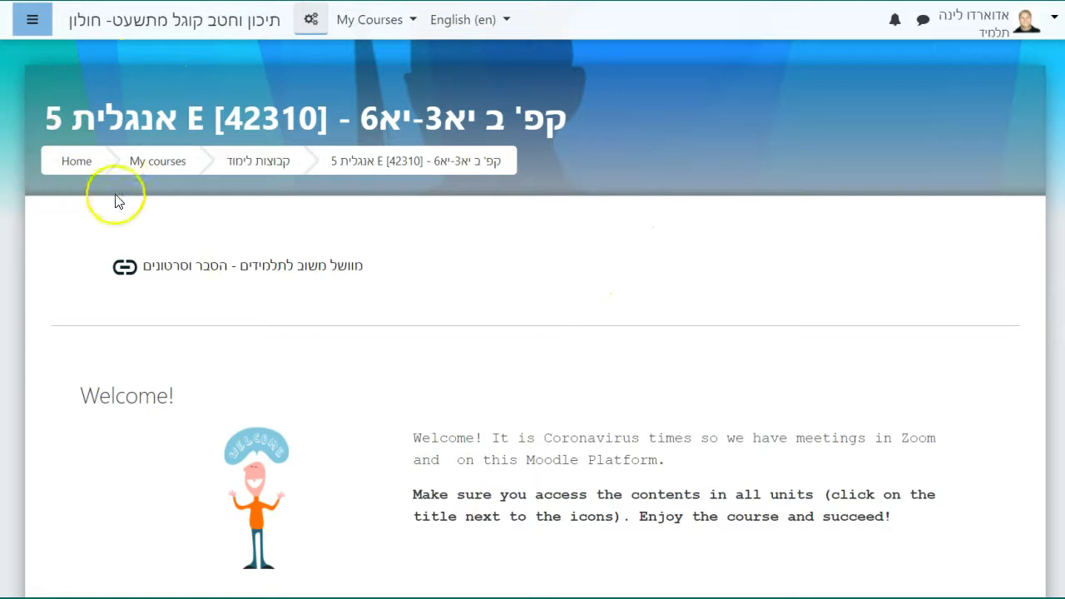
mouse_move(419, 203)
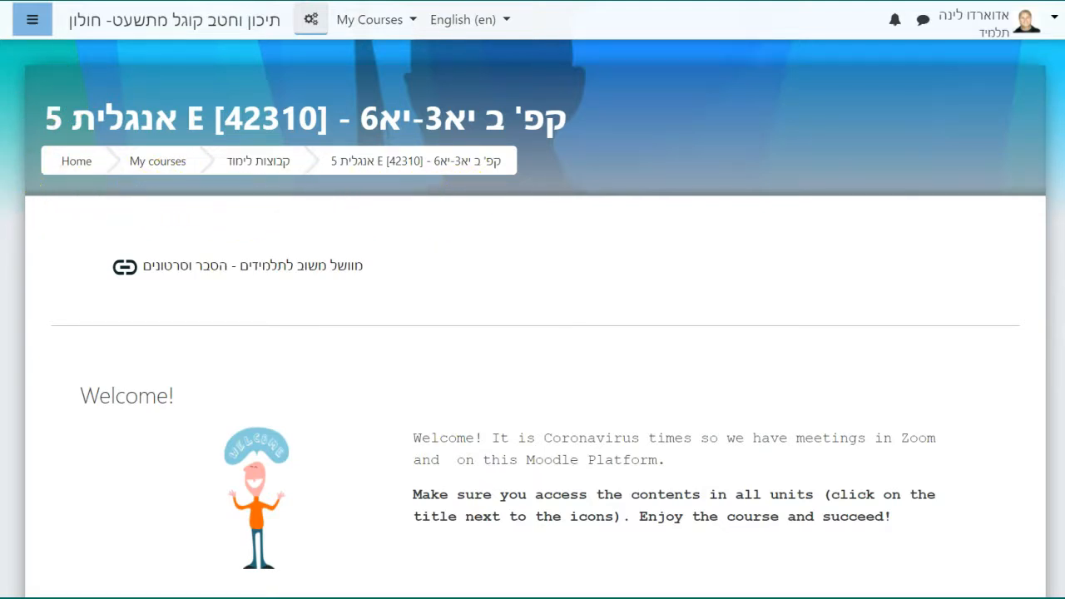
- Continue down the September sections to the Unit 4 Technomania 'Take a Stand!' book
scroll("down", 3)
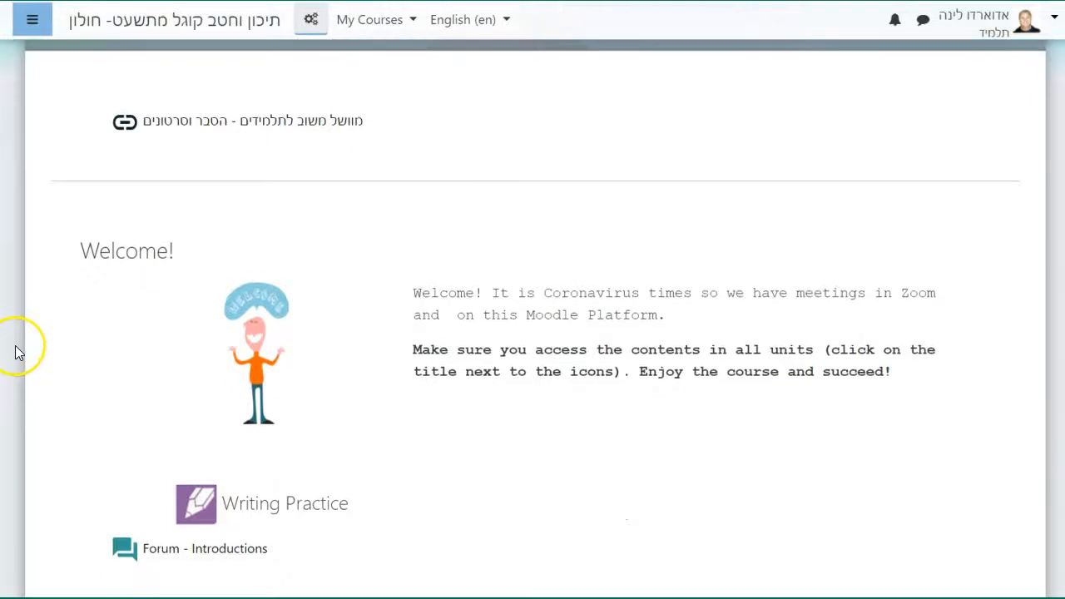
scroll("down", 3)
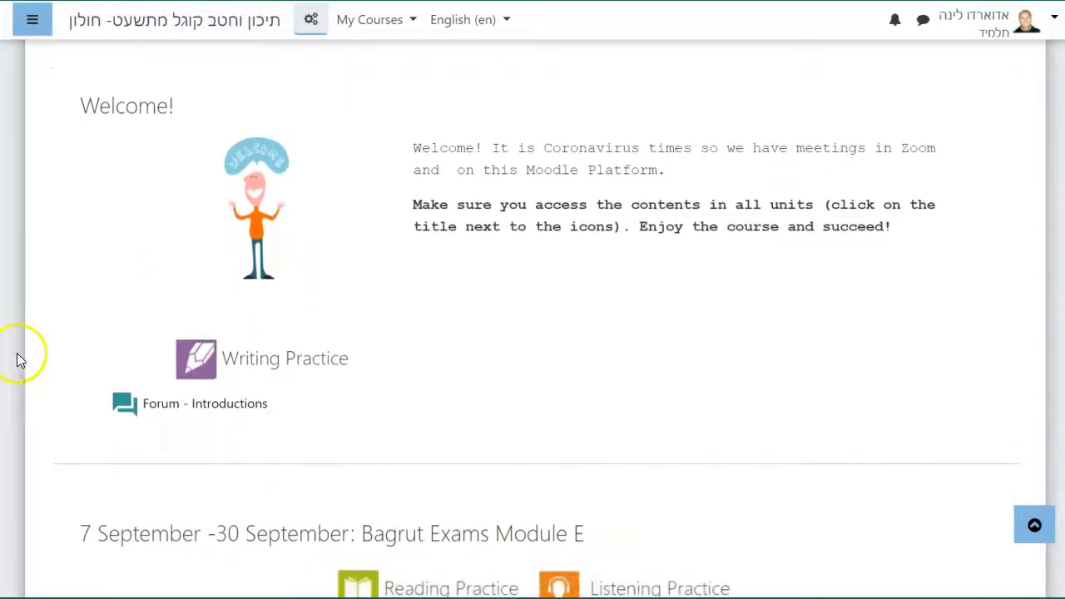
mouse_move(133, 416)
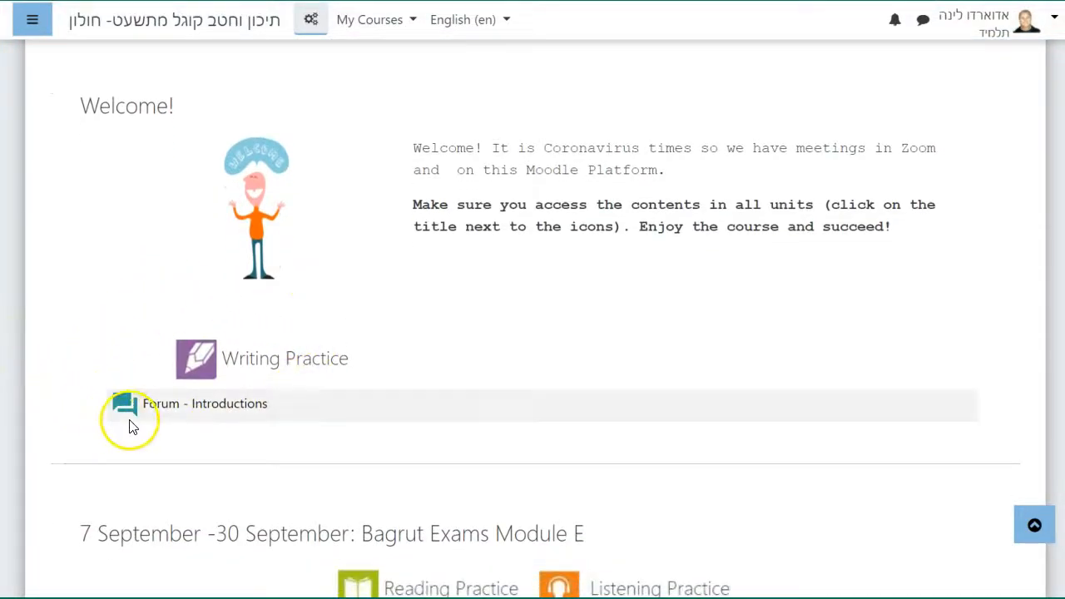
scroll("down", 3)
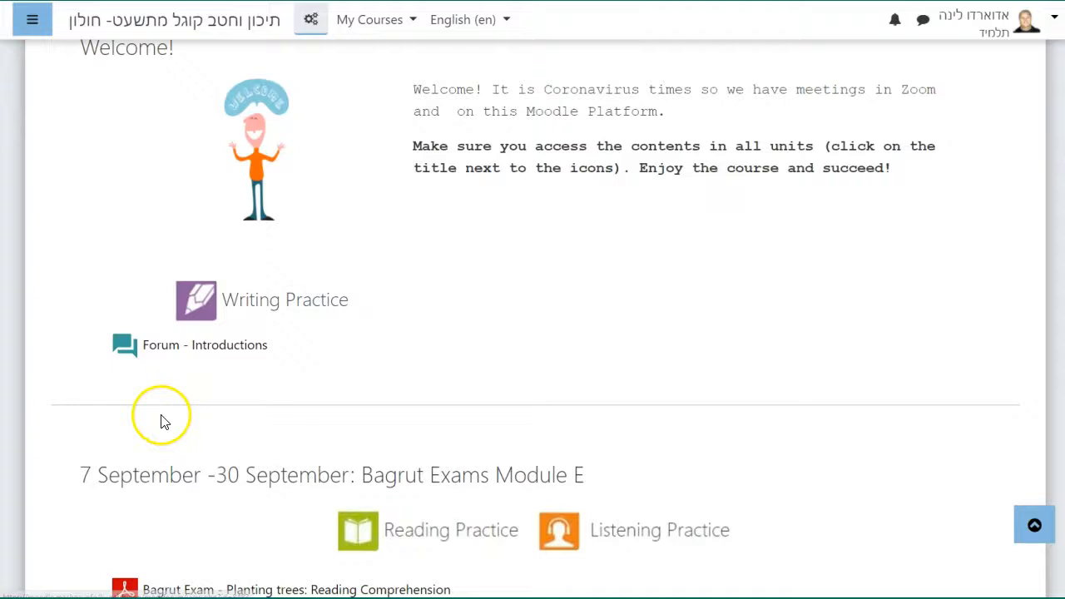
scroll("down", 3)
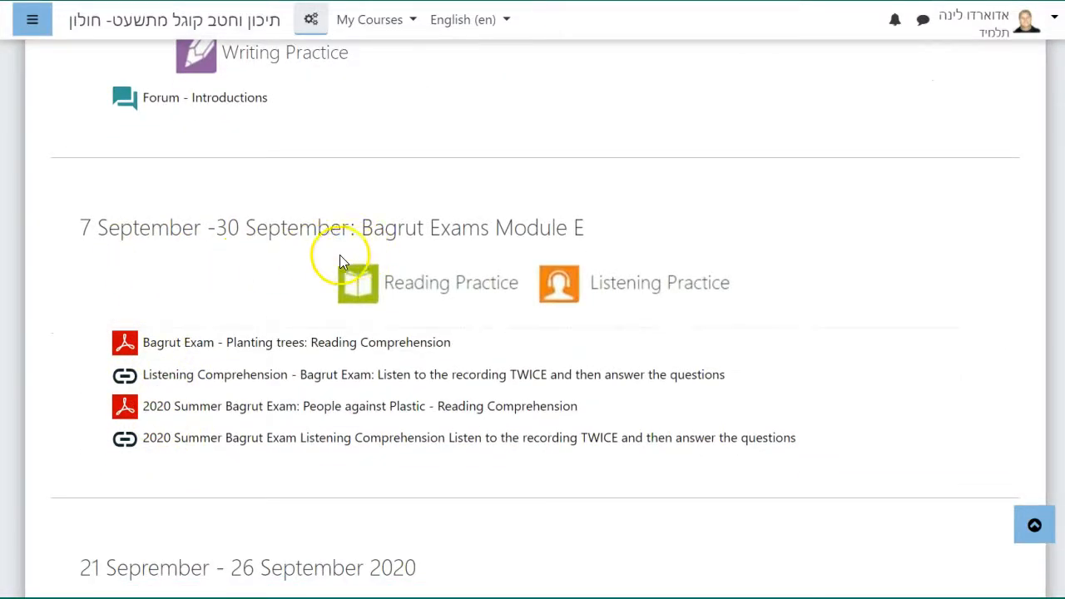
mouse_move(183, 466)
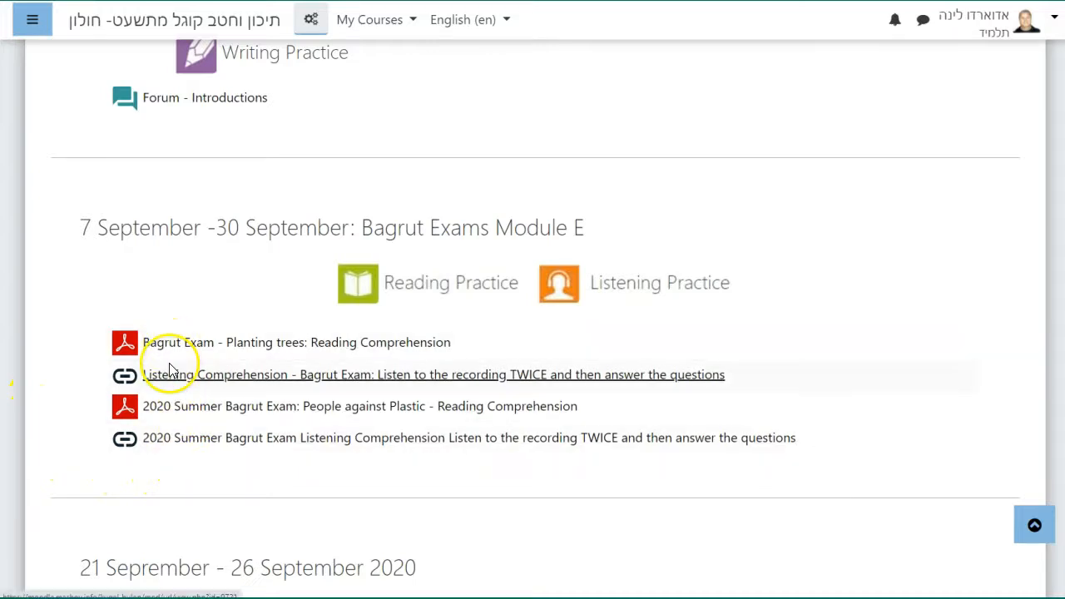
mouse_move(170, 437)
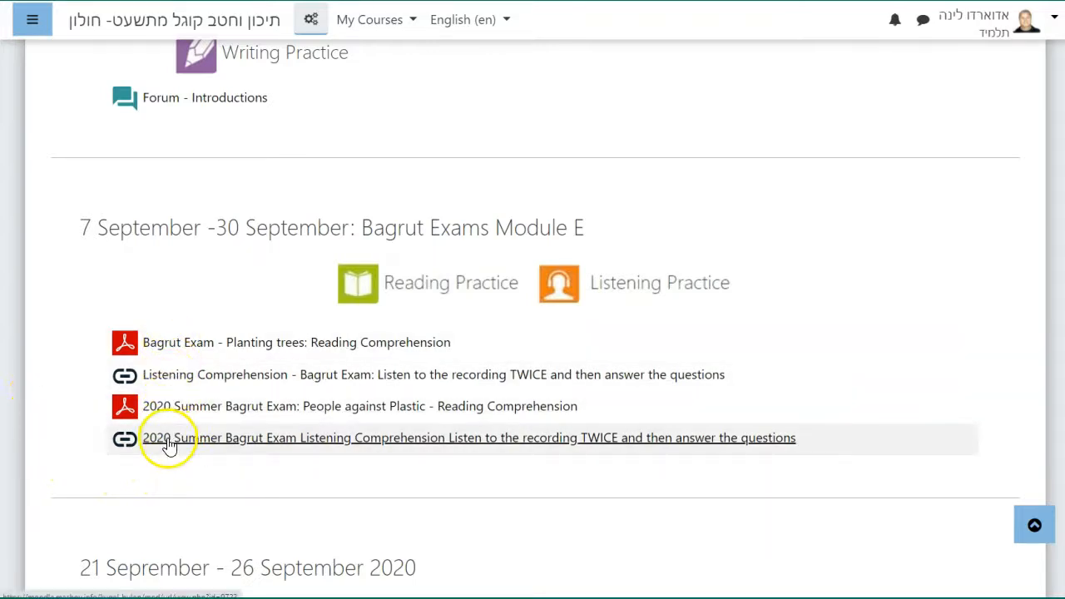
scroll("down", 3)
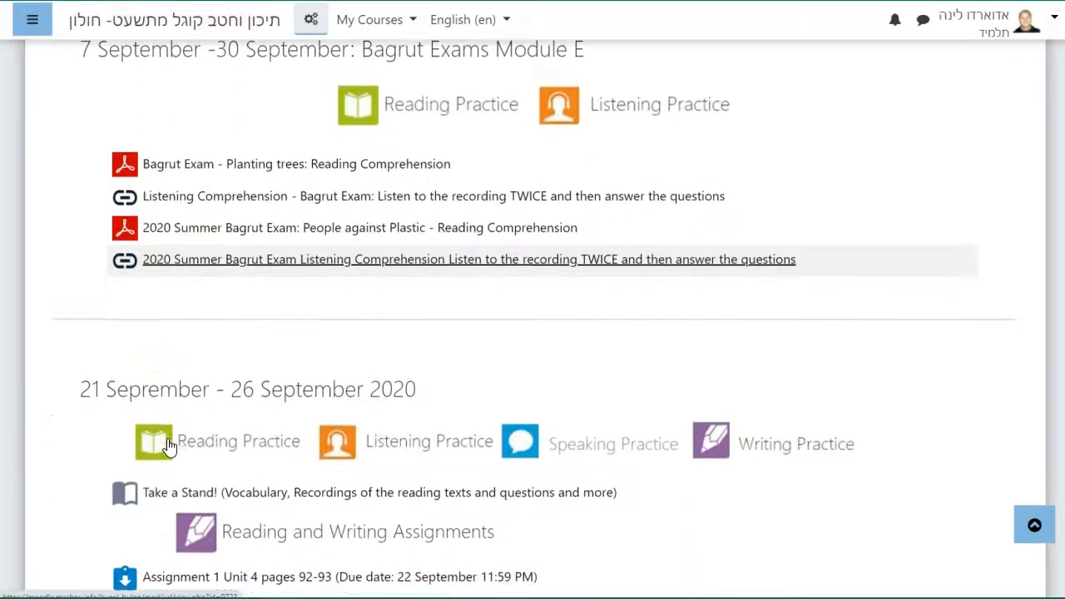
scroll("down", 3)
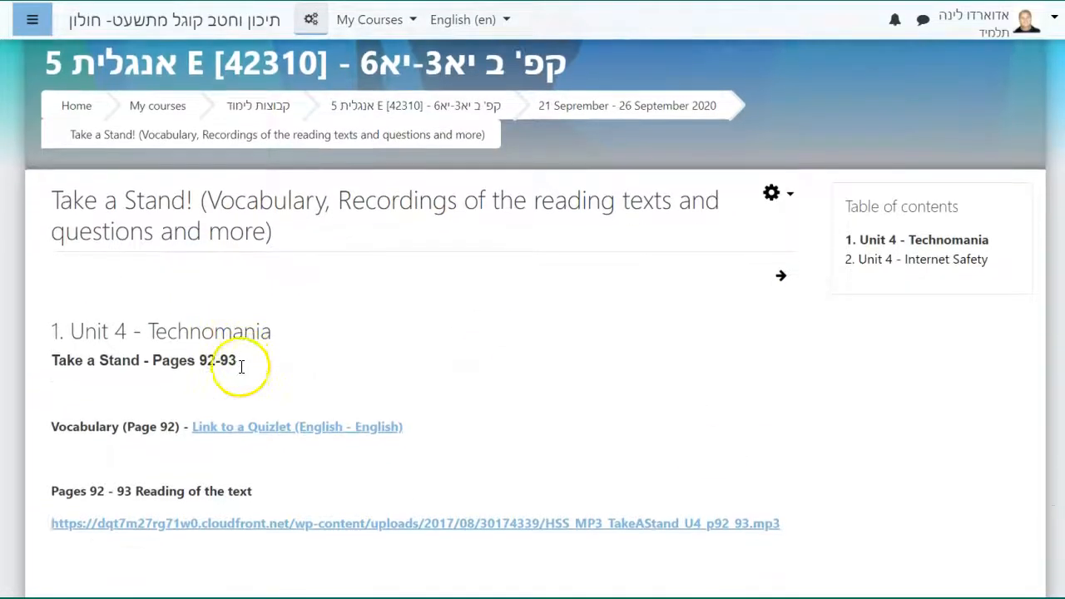
- Scroll the Internet Safety chapter past the oversharing video to the Think Before You Post questions
scroll("down", 3)
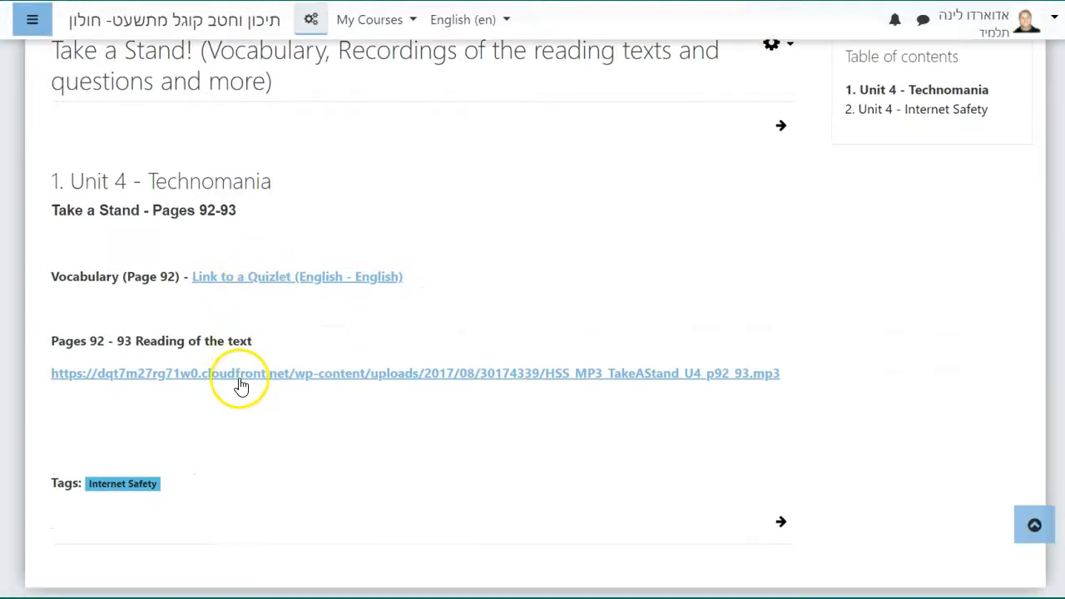
scroll("down", 3)
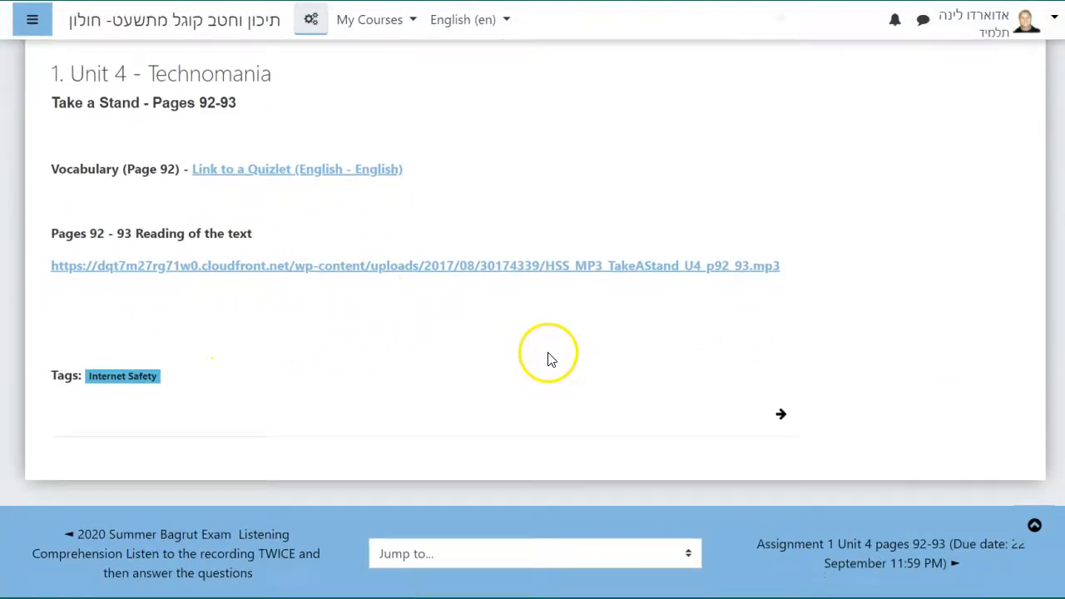
scroll("up", 3)
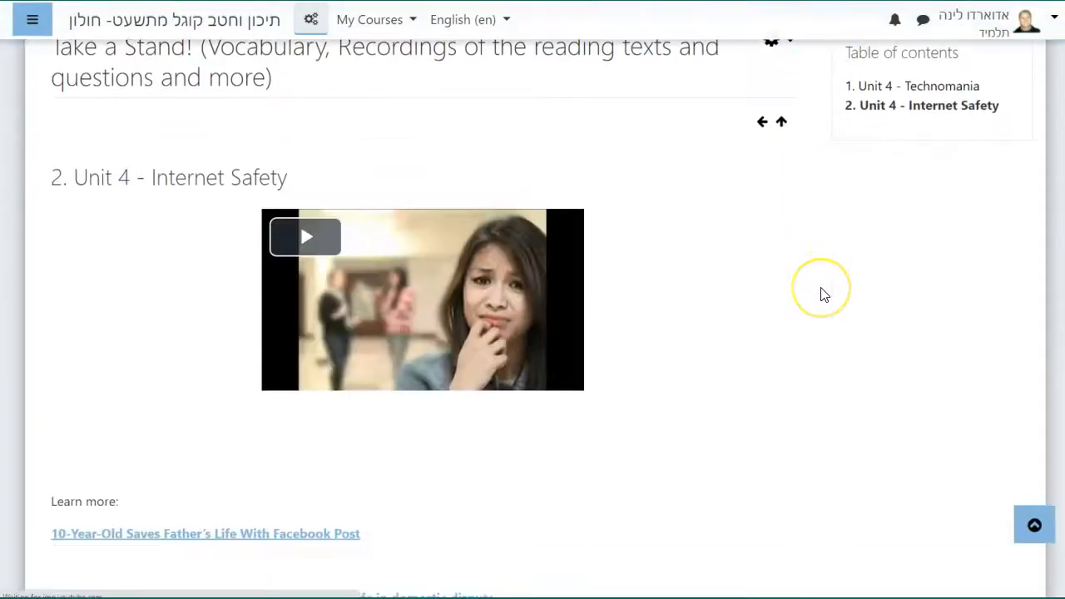
scroll("down", 3)
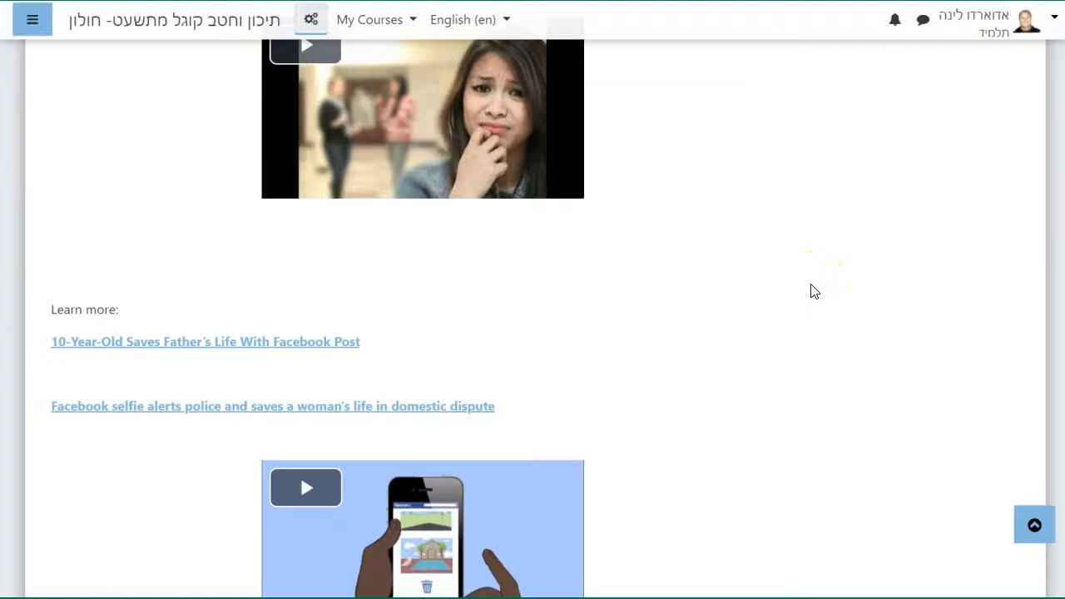
scroll("down", 3)
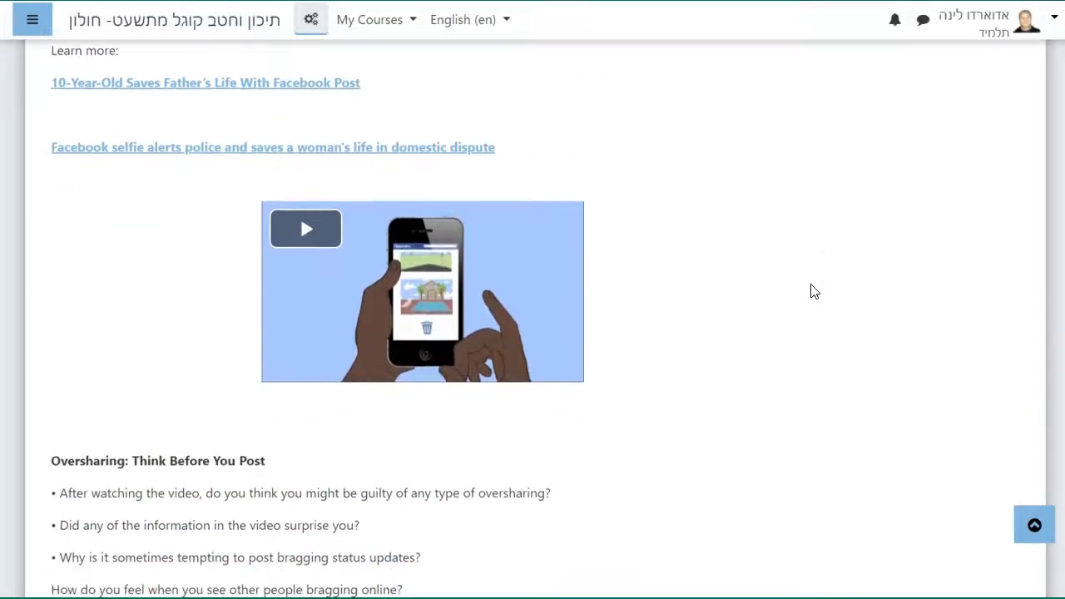
scroll("down", 3)
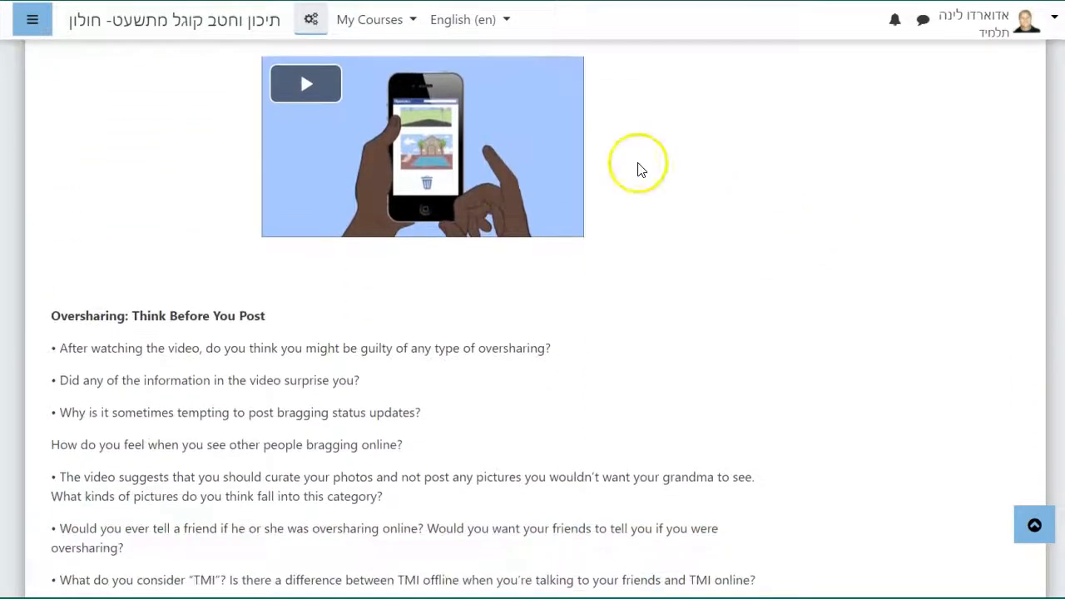
scroll("down", 3)
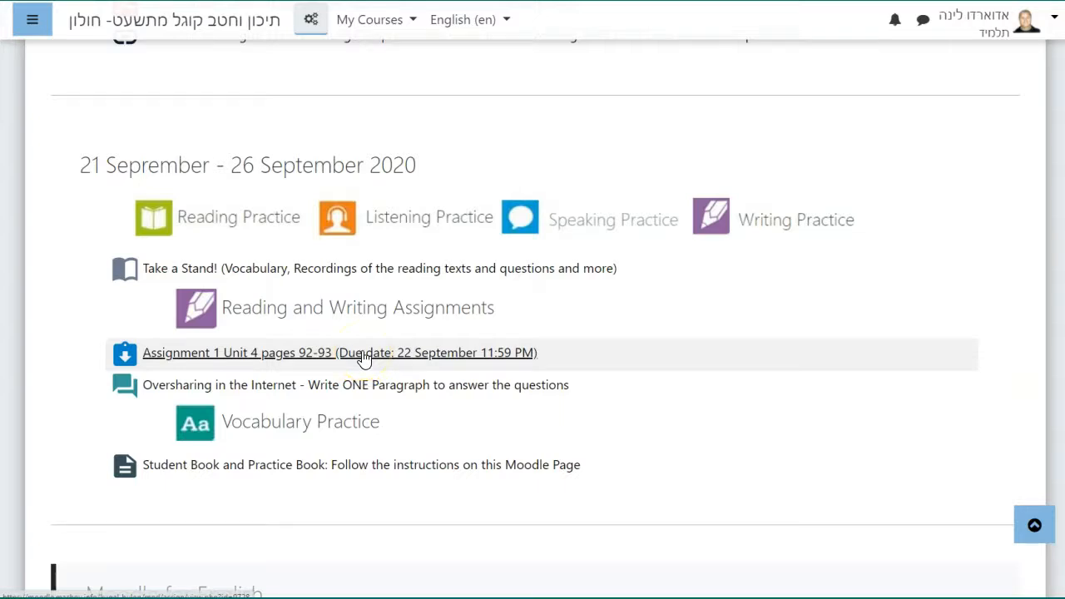
mouse_move(362, 385)
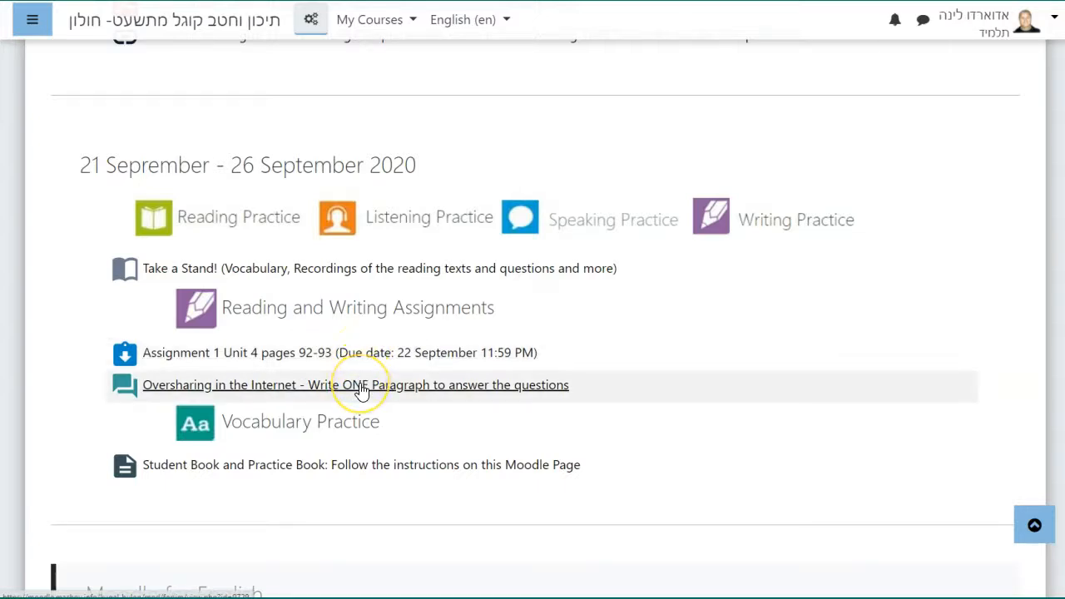
mouse_move(360, 446)
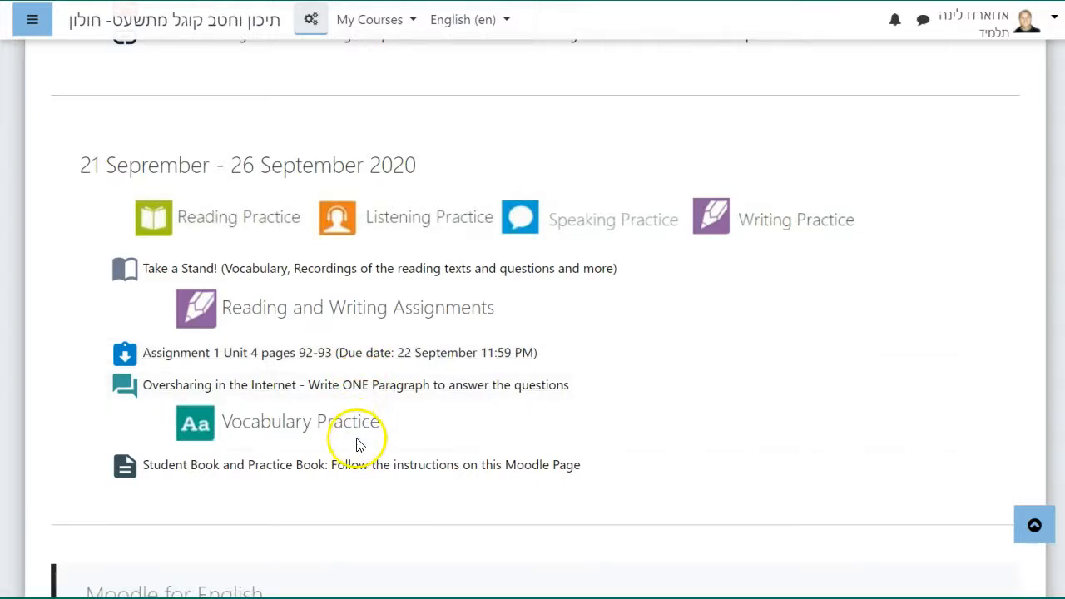
mouse_move(366, 385)
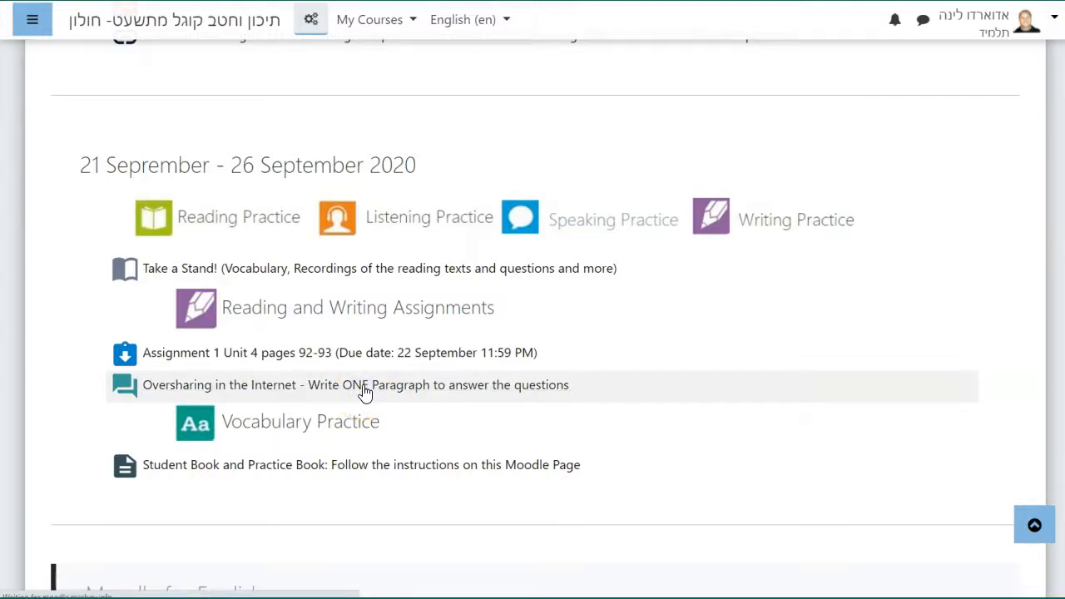
mouse_move(364, 513)
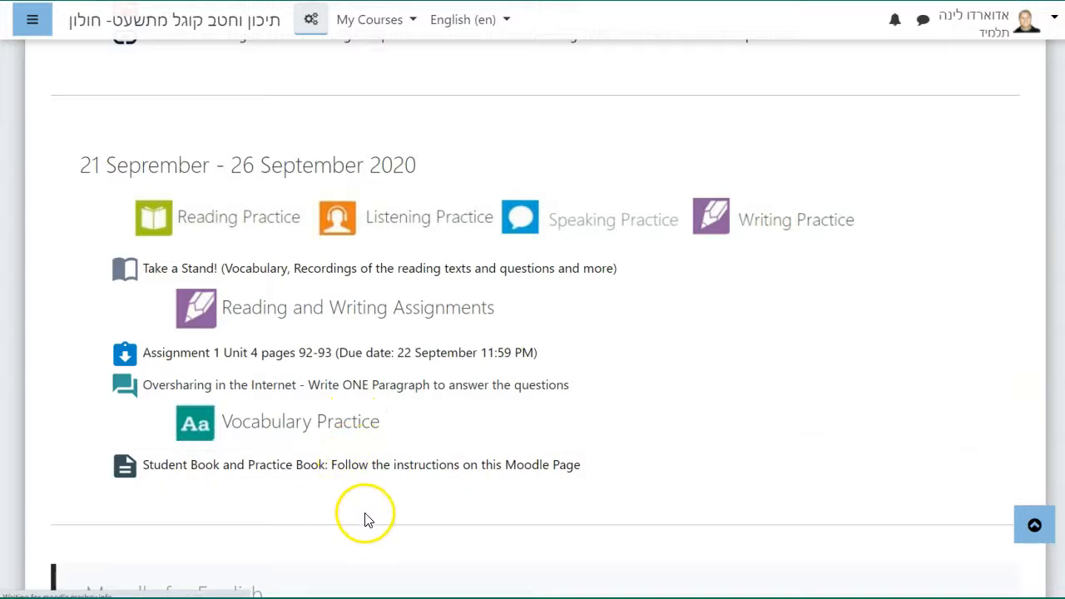
- View the Oversharing in the Internet forum and its Think Before You Post discussion
left_click(356, 385)
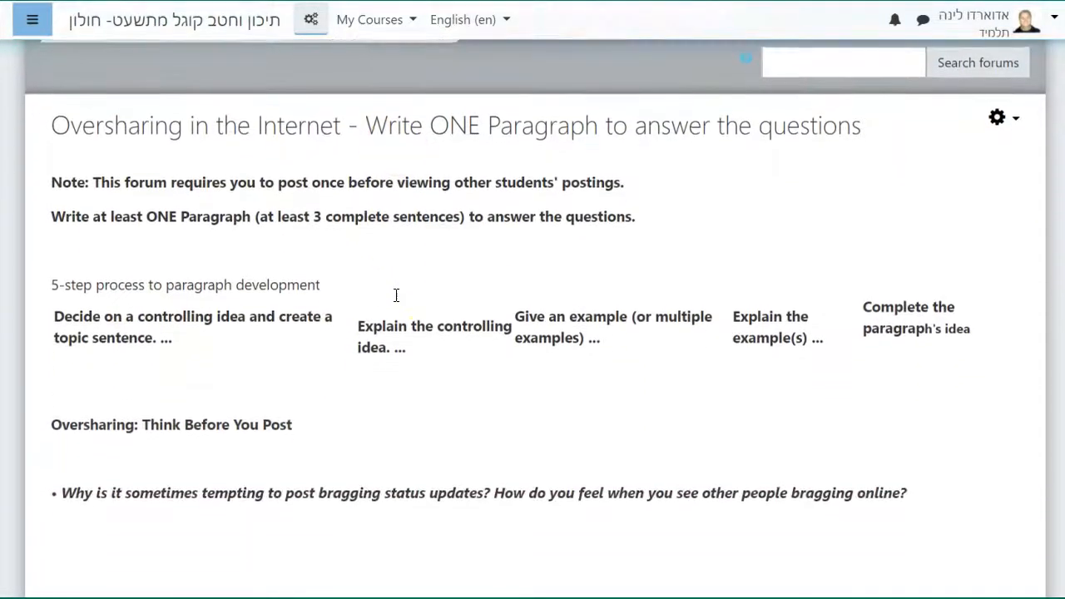
scroll("down", 3)
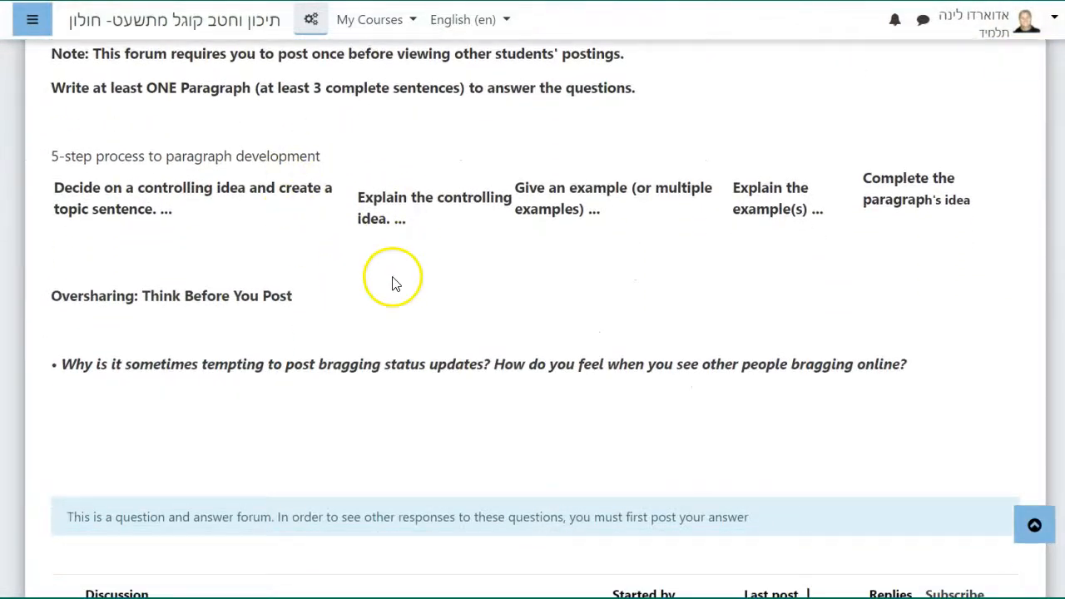
scroll("down", 3)
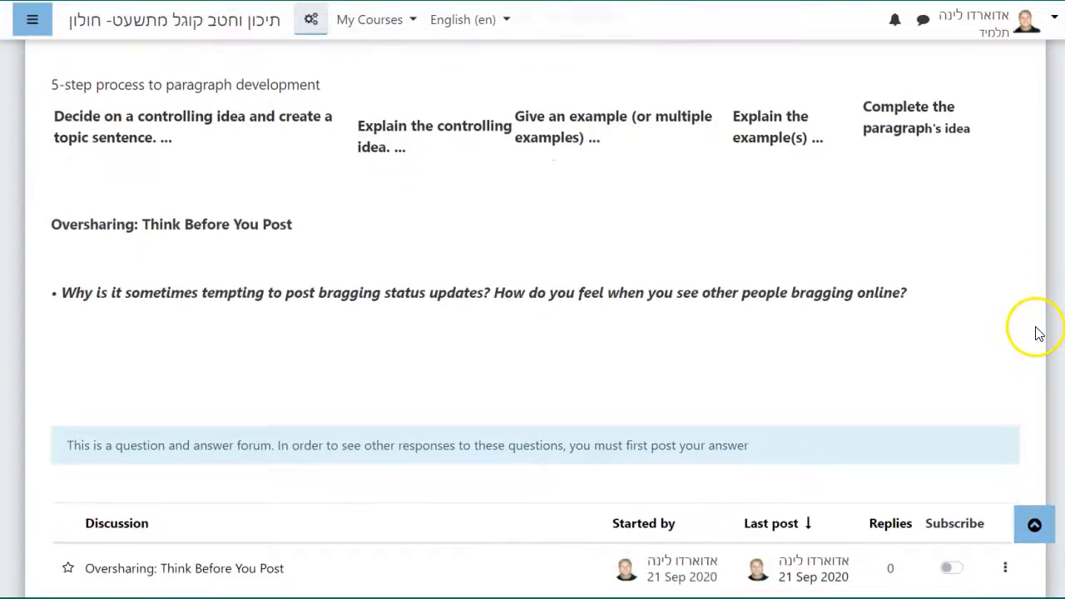
scroll("down", 3)
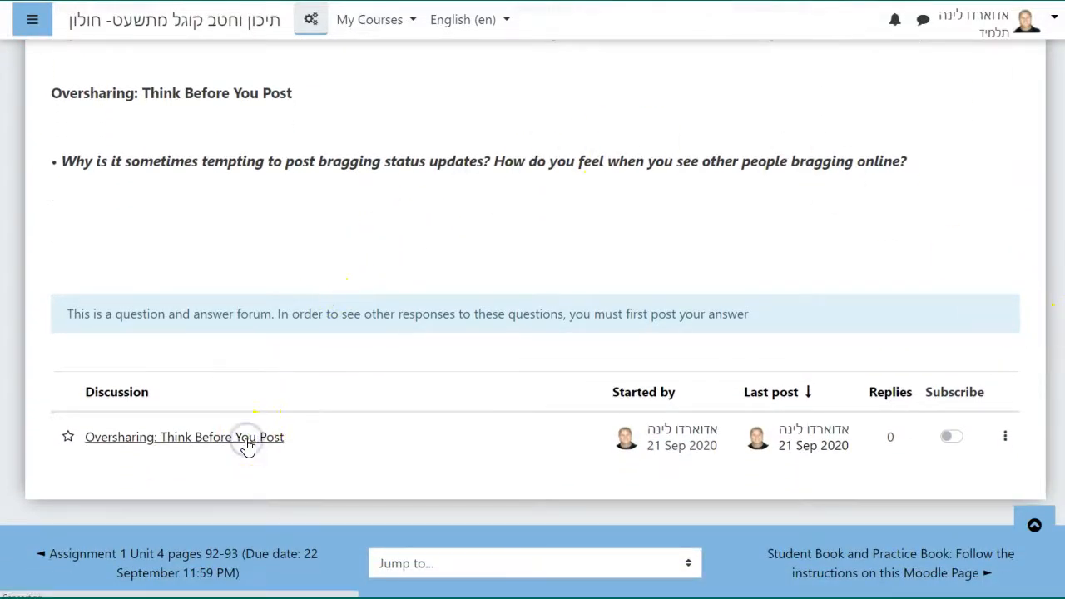
left_click(183, 436)
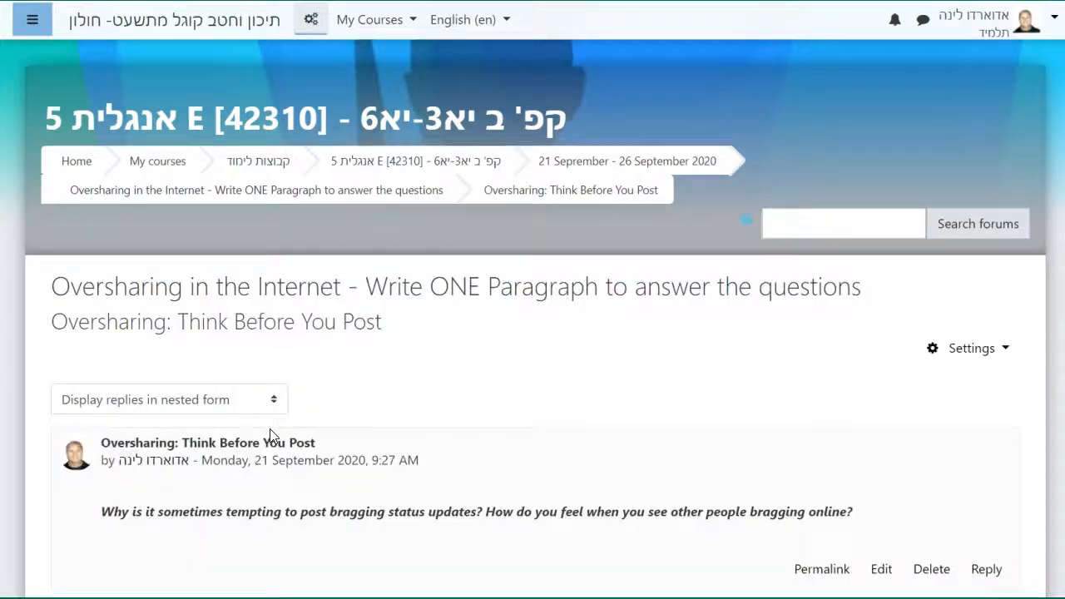
scroll("down", 3)
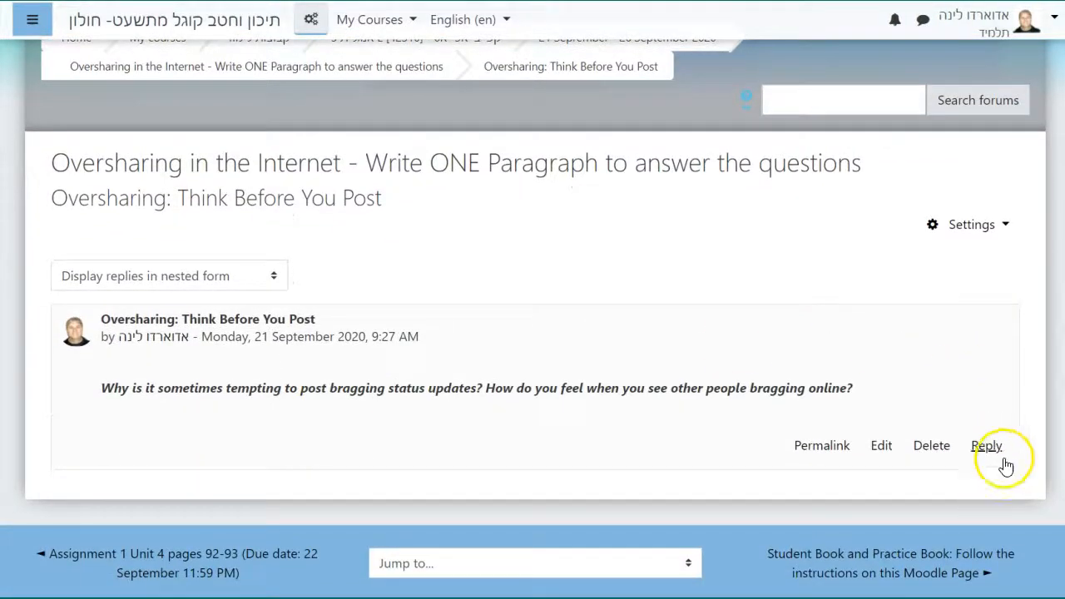
mouse_move(721, 241)
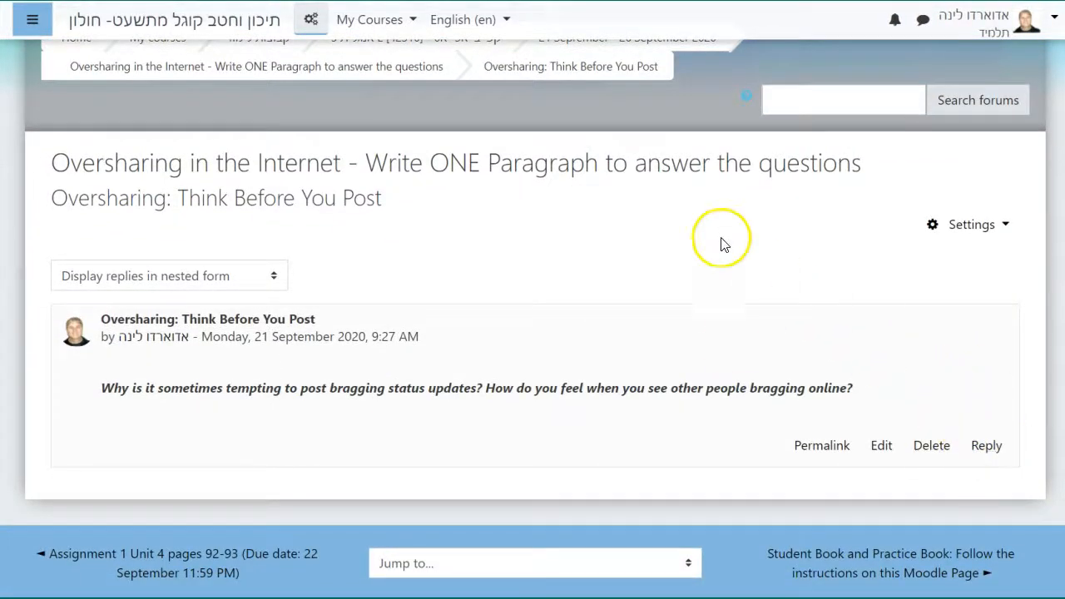
- Return to the course and view the Student Book and Practice Book page instructions
left_click(985, 446)
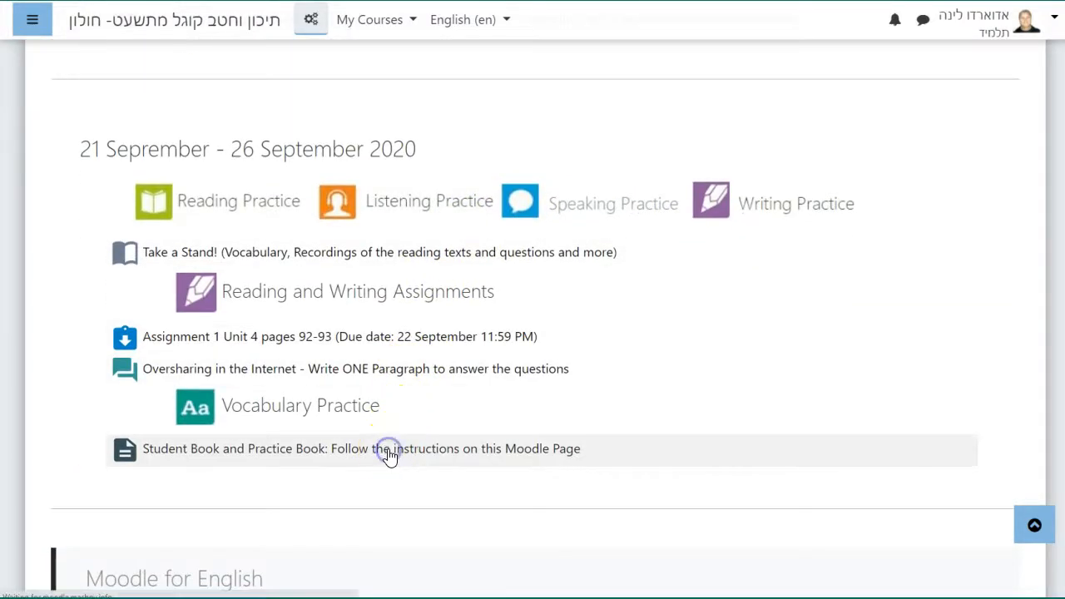
left_click(361, 449)
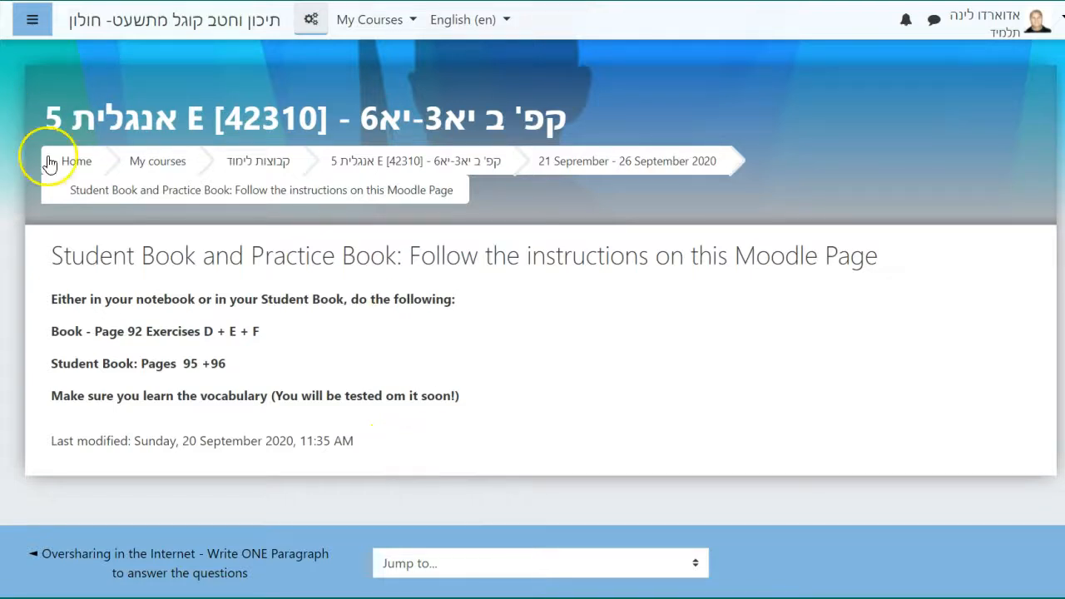
mouse_move(139, 47)
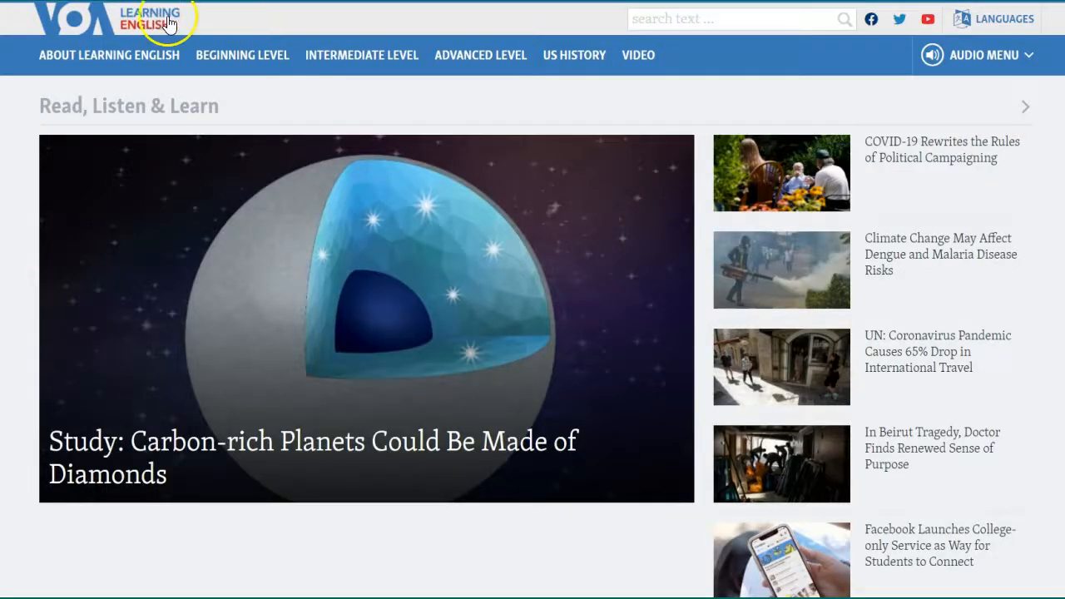
- Scroll to Beginning Level on VOA Learning English and go to the News Words listing
scroll("down", 3)
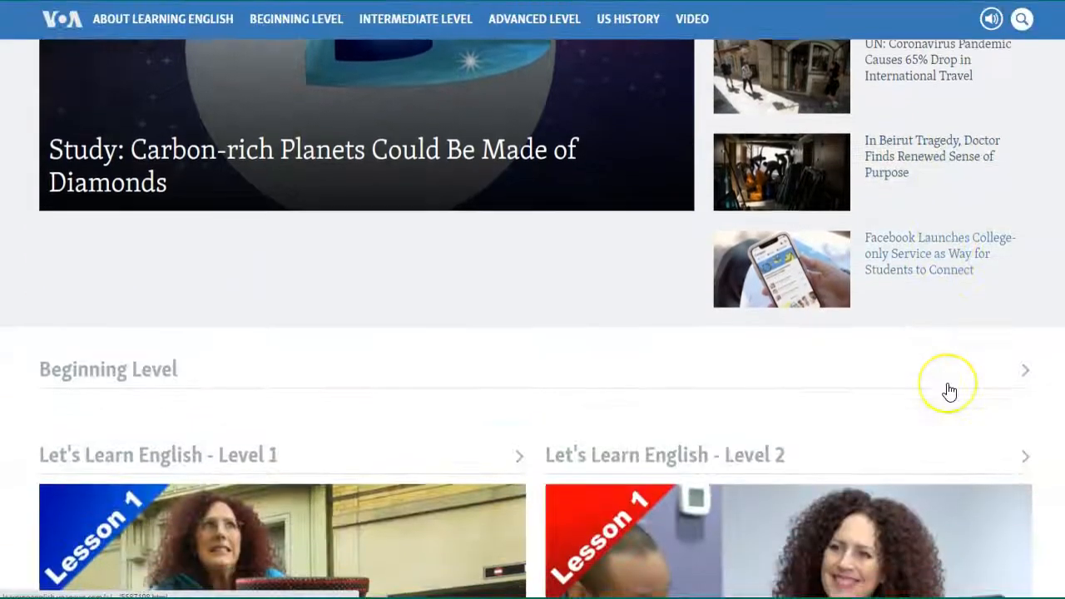
scroll("down", 3)
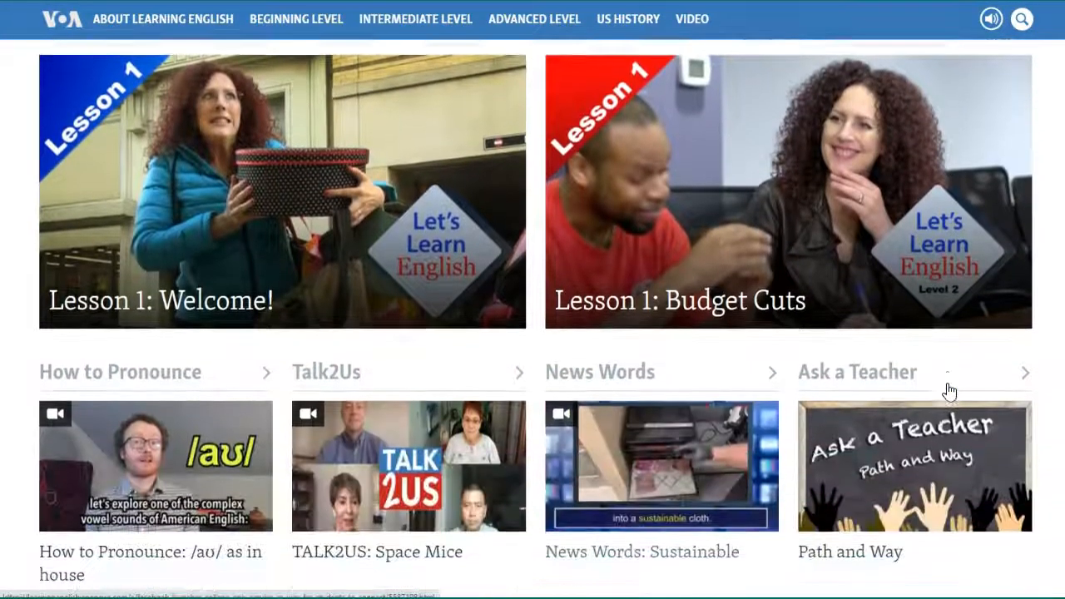
scroll("down", 3)
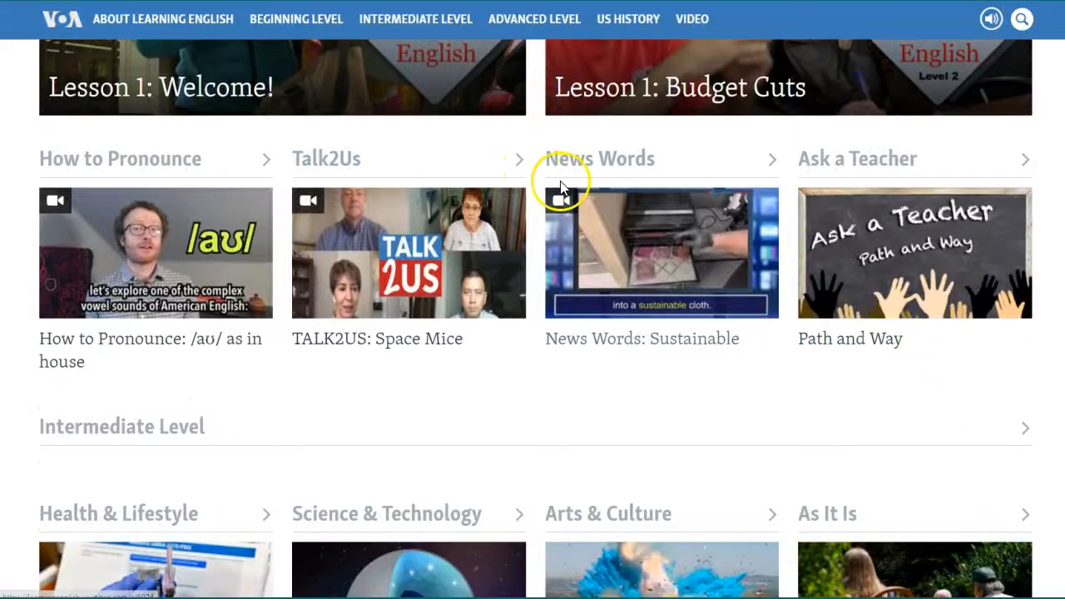
left_click(600, 158)
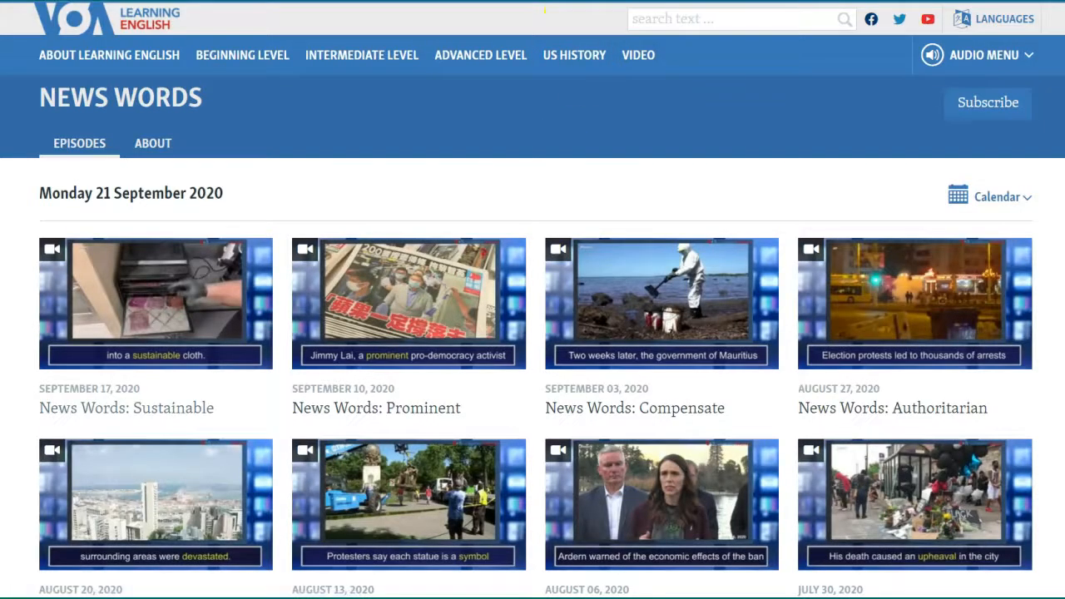
scroll("down", 3)
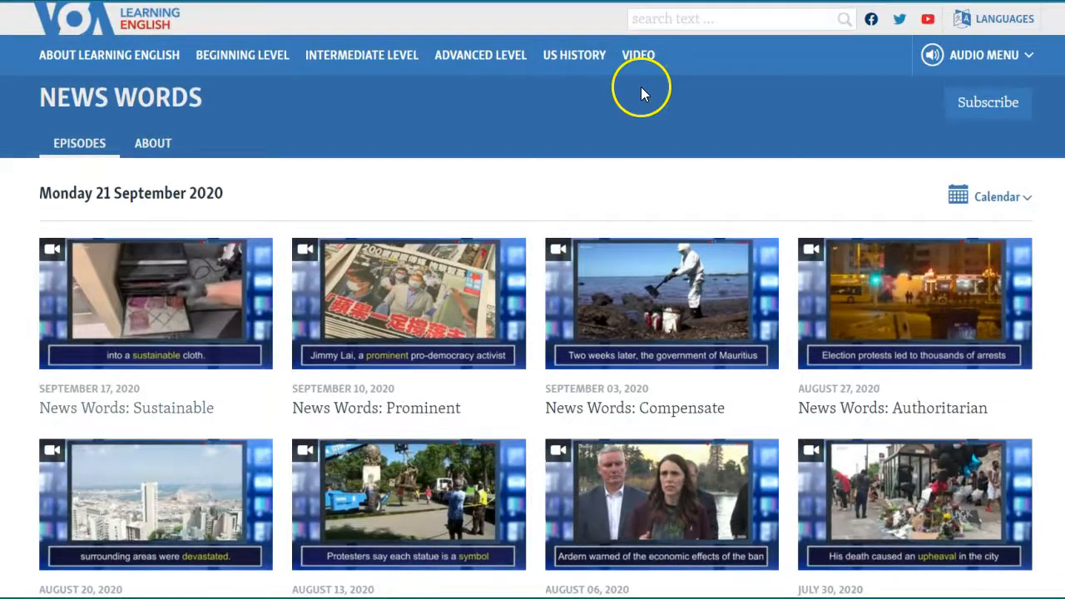
mouse_move(130, 476)
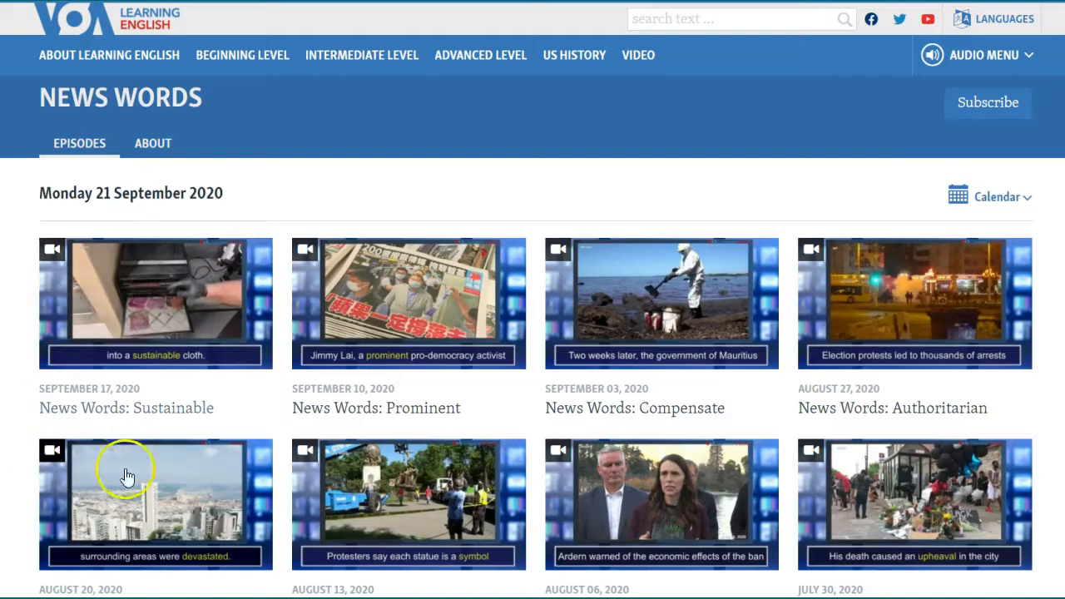